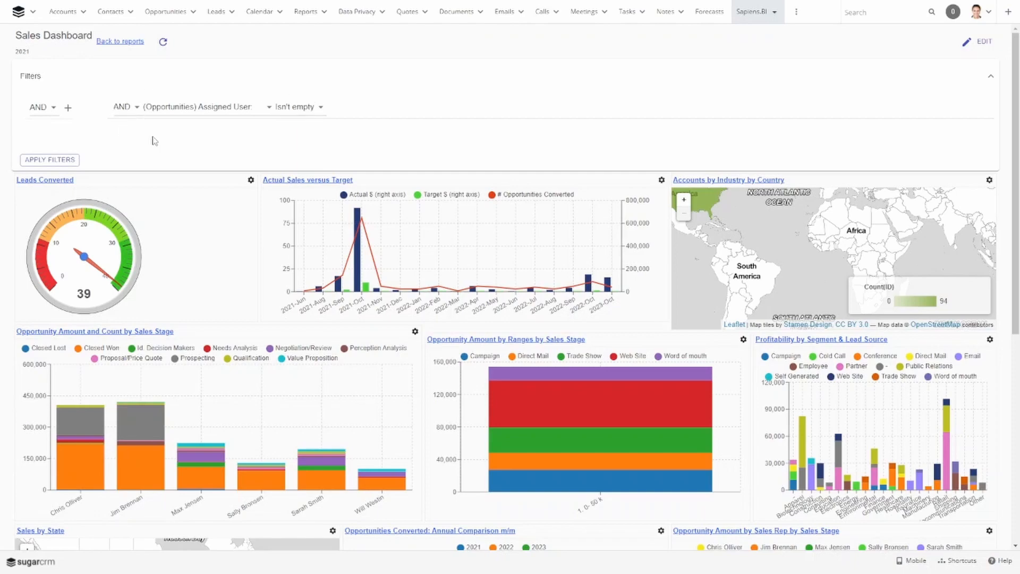
pyautogui.moveTo(351, 127)
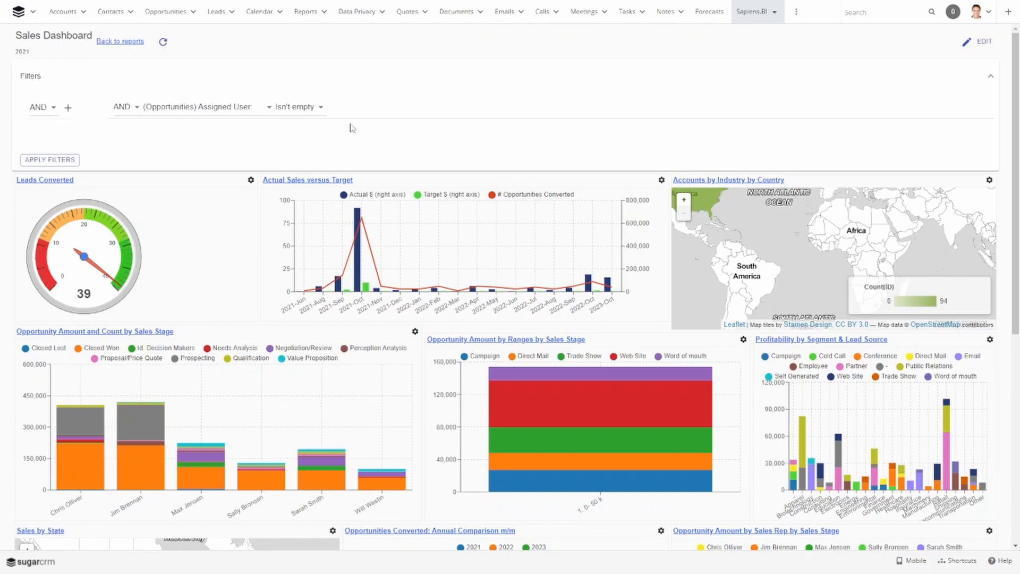
# Start a new dashboard from the Home dashboards list
pyautogui.scroll(-3)
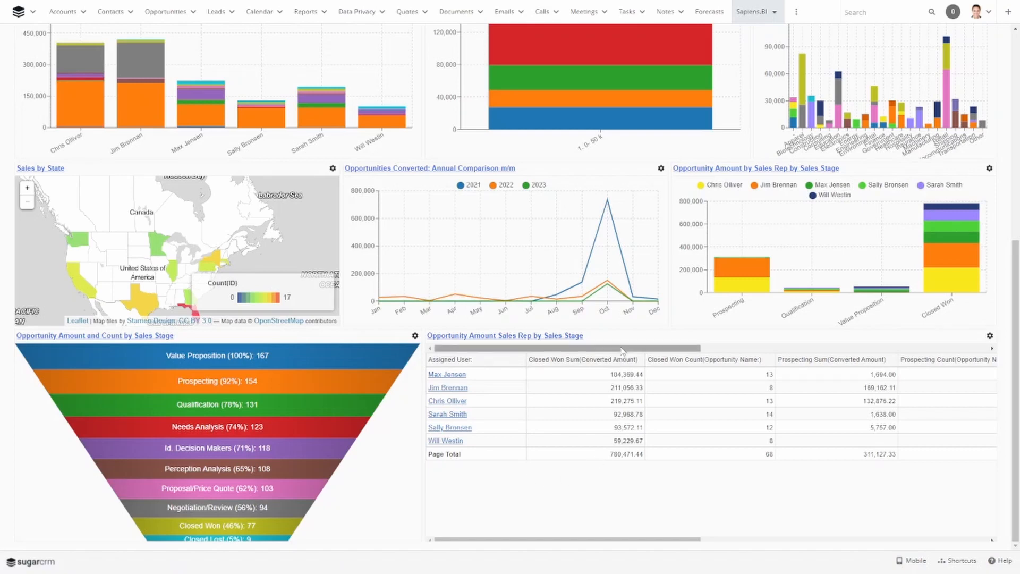
pyautogui.moveTo(715, 171)
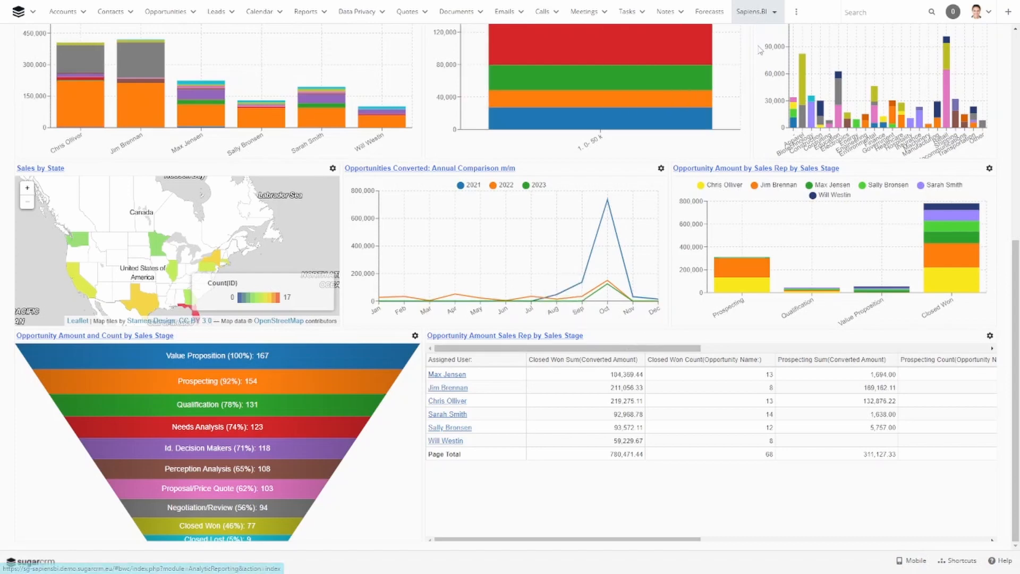
pyautogui.moveTo(760, 74)
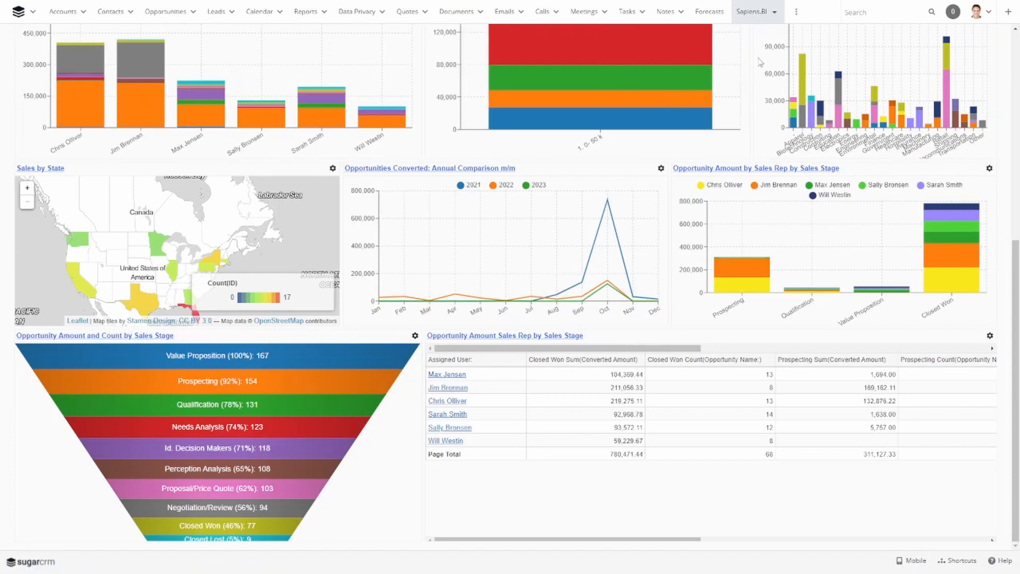
pyautogui.moveTo(754, 68)
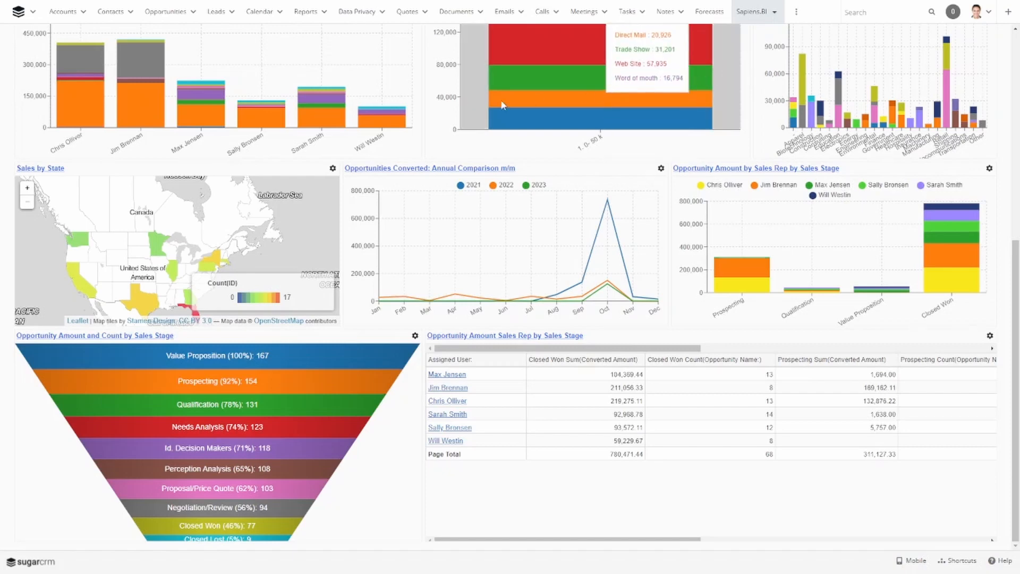
pyautogui.moveTo(31, 17)
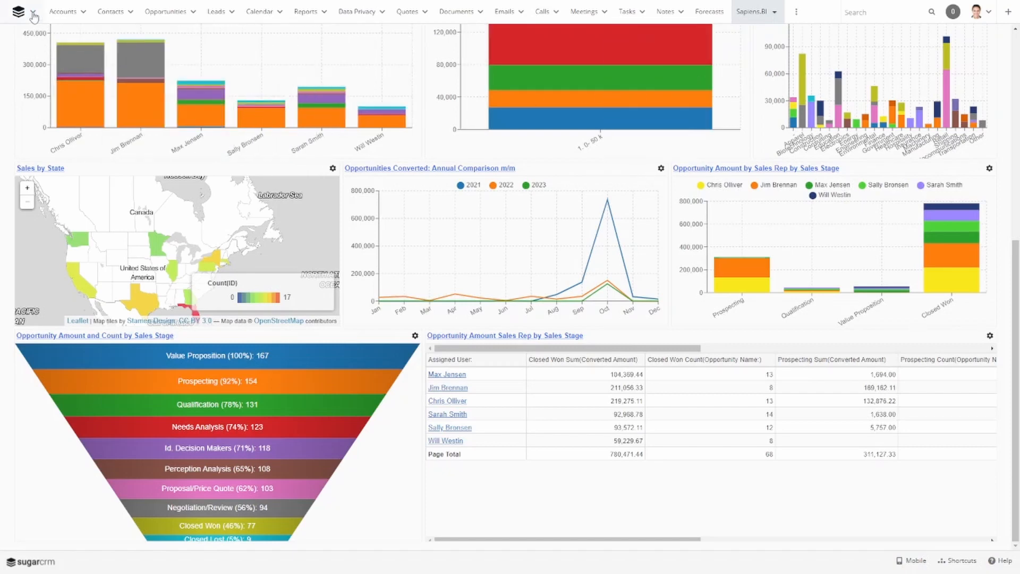
pyautogui.click(34, 13)
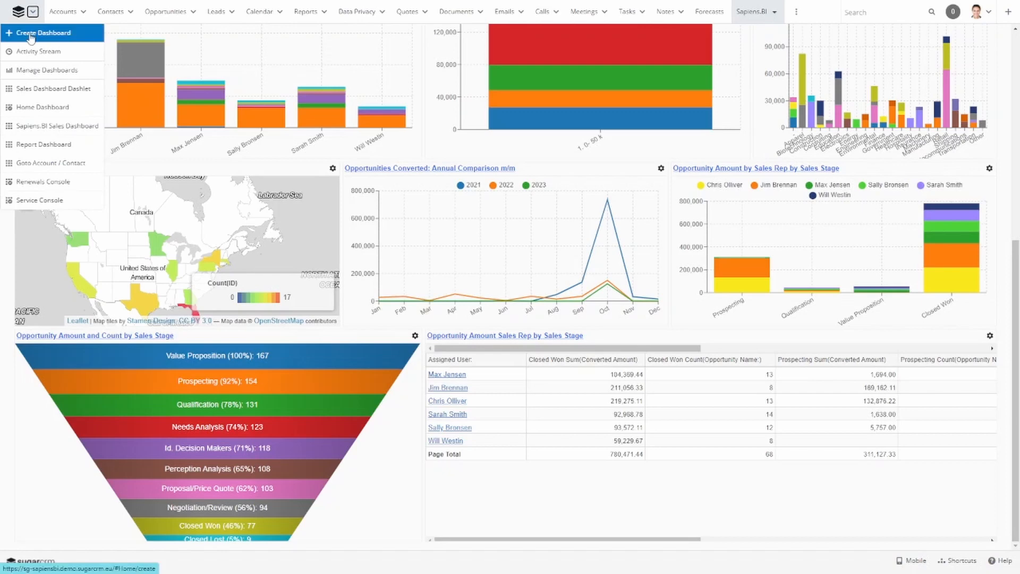
pyautogui.click(993, 37)
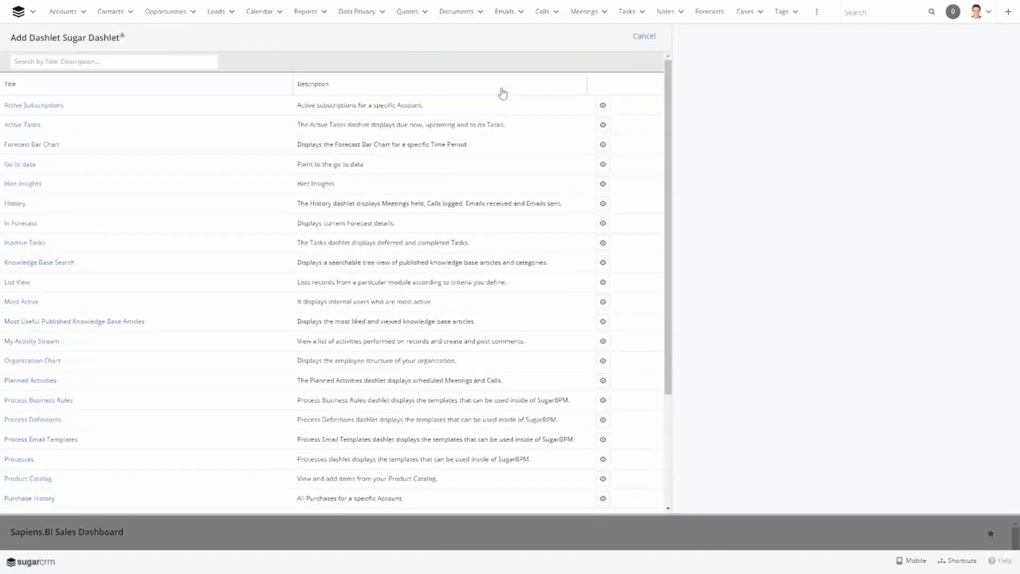
# Add a Sapiens.BI Dashboard dashlet set to Sales Dashboard and save it
pyautogui.write('sap')
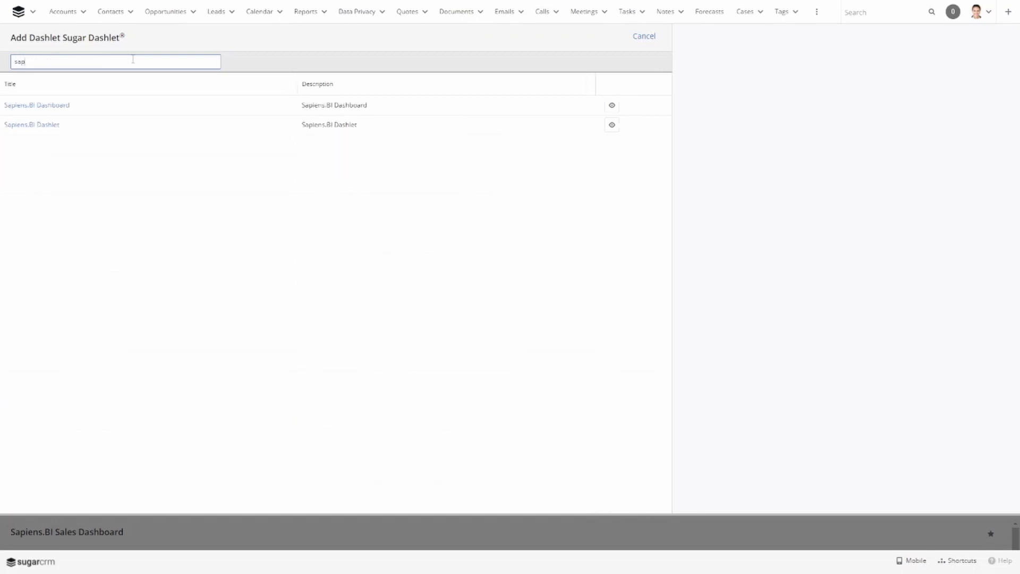
pyautogui.click(37, 105)
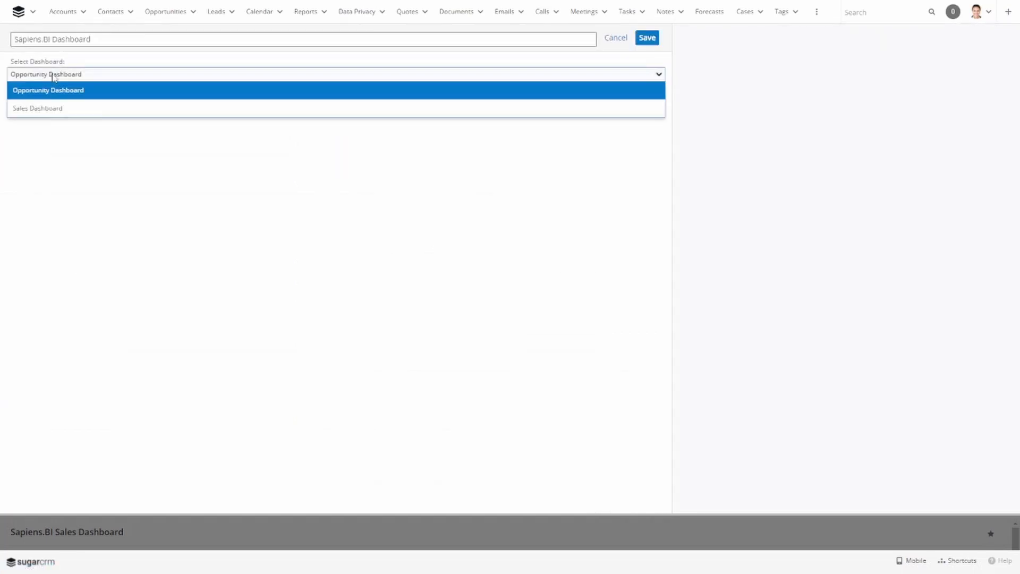
pyautogui.moveTo(51, 112)
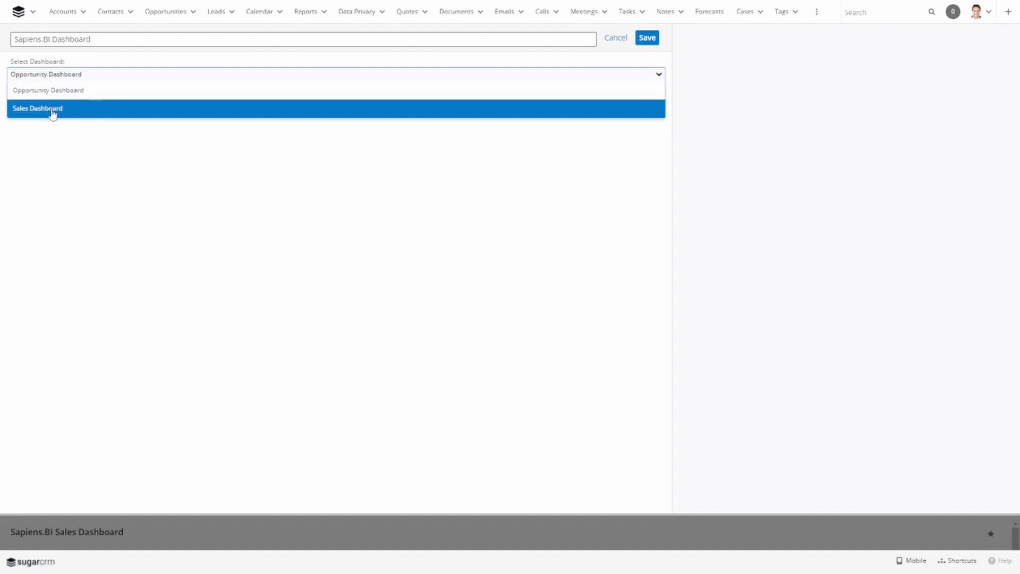
pyautogui.click(37, 109)
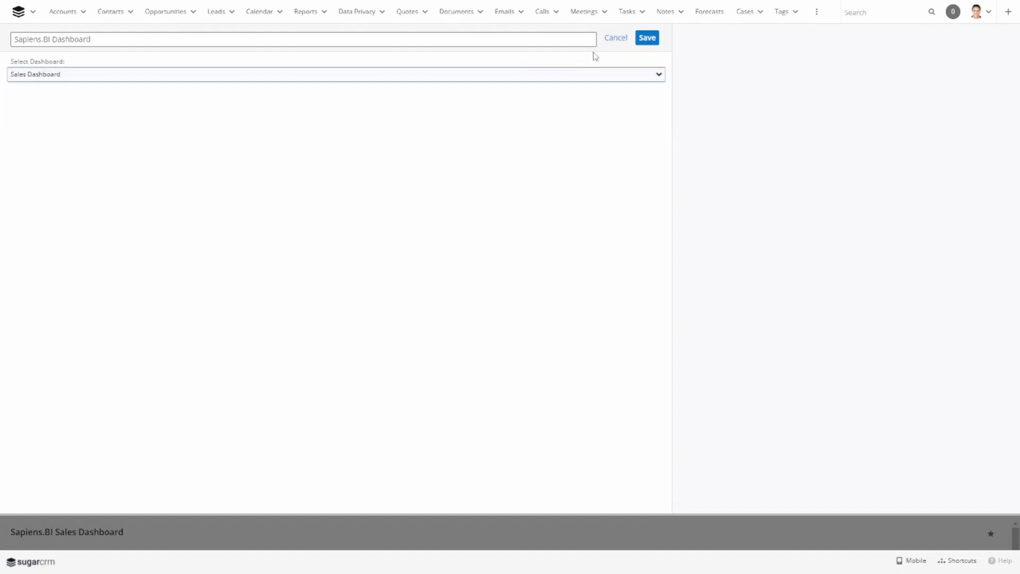
pyautogui.click(647, 37)
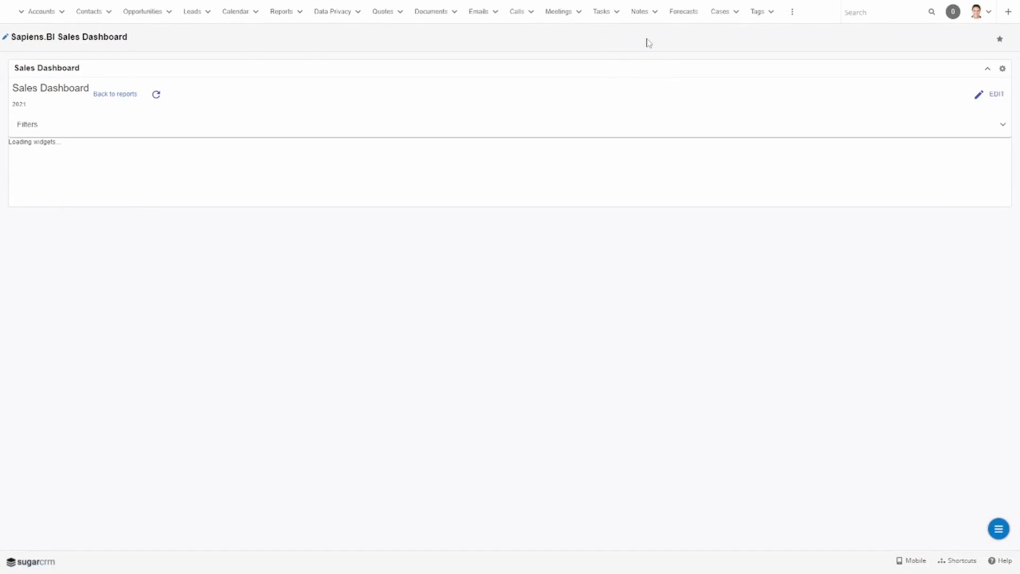